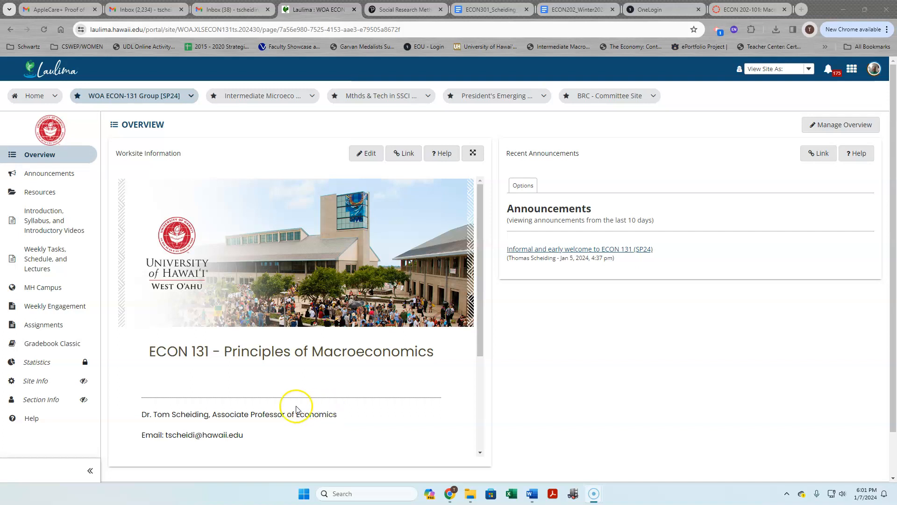
{"action": "mouse_move", "coordinate": [45, 310]}
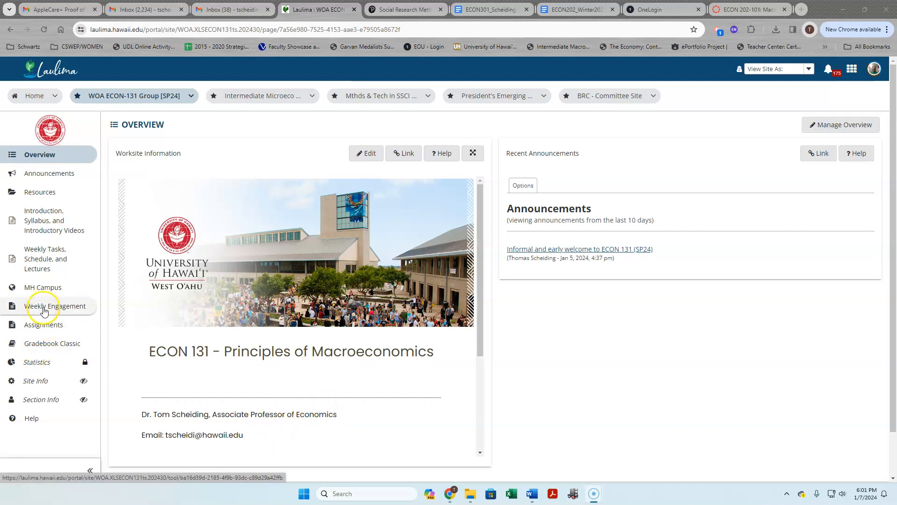
{"action": "mouse_move", "coordinate": [45, 311]}
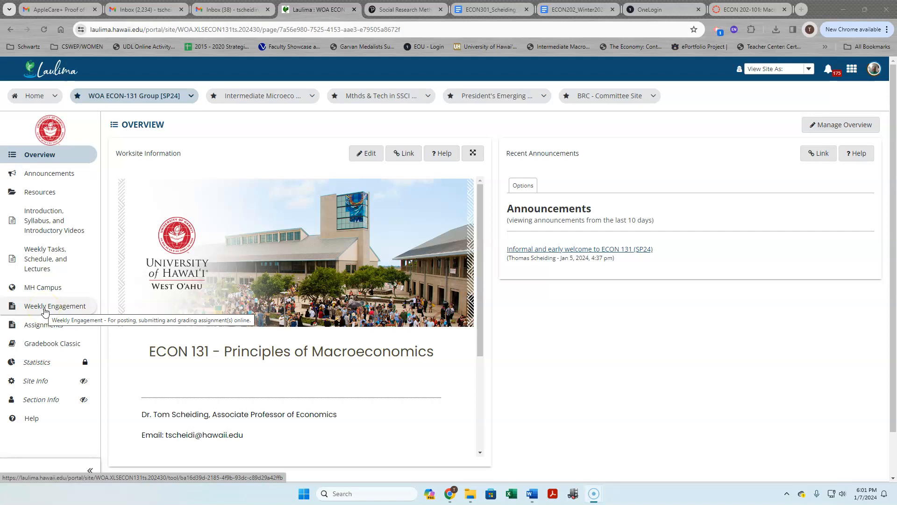
Step: Bring up the Weekly Engagement assignments and review them down to Week 1 - Participation Verification
{"action": "left_click", "coordinate": [55, 306]}
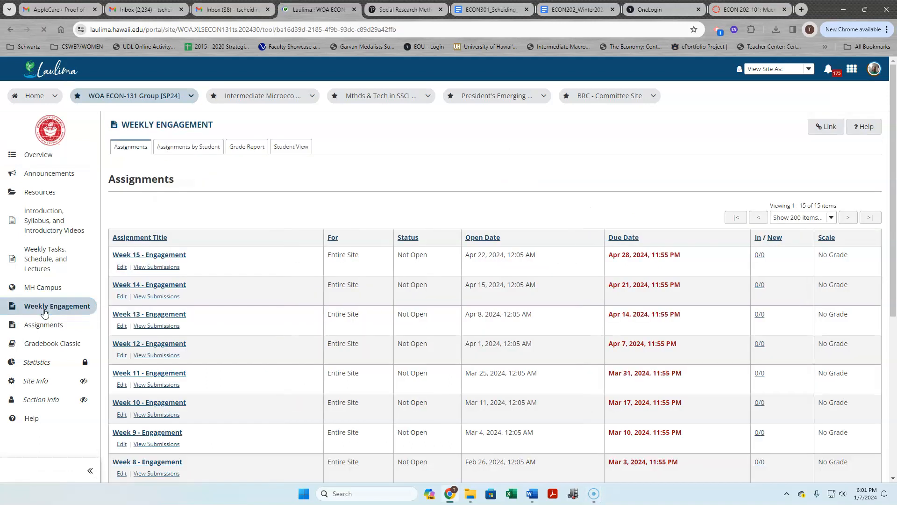
{"action": "scroll", "scroll_direction": "down", "scroll_amount": 3}
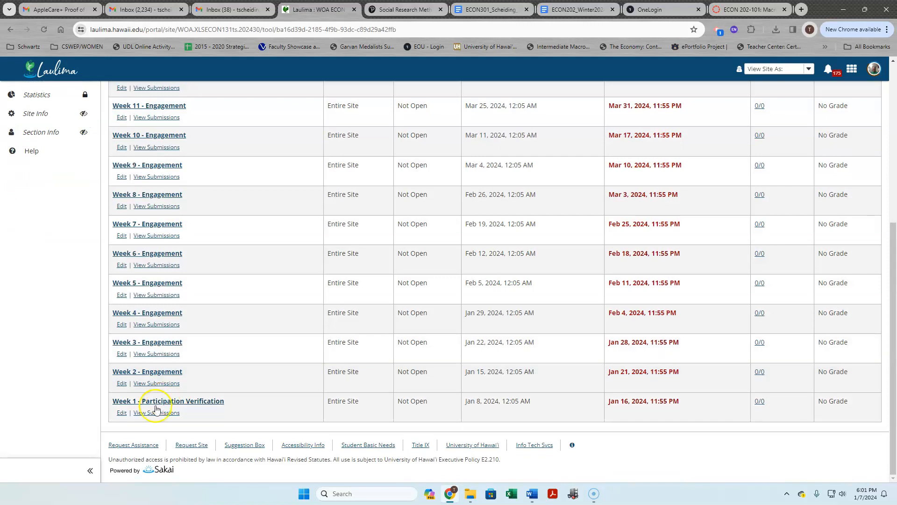
{"action": "mouse_move", "coordinate": [168, 400]}
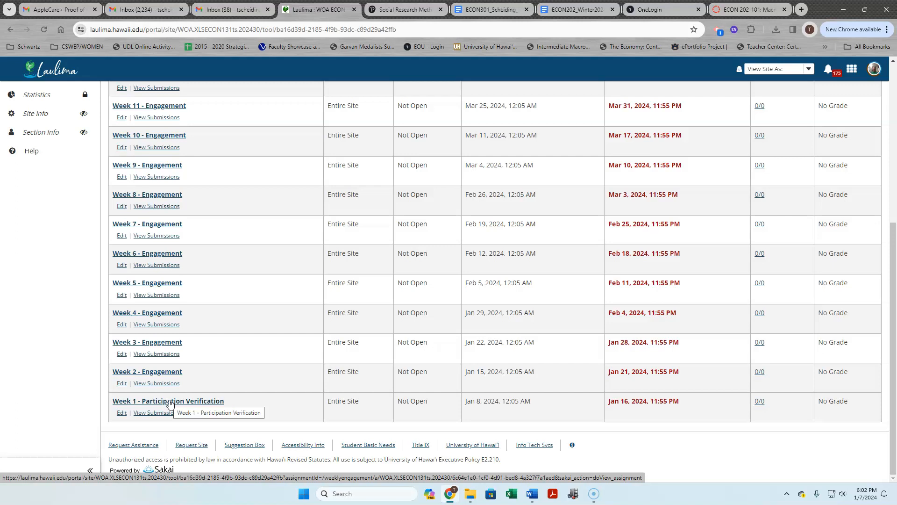
{"action": "mouse_move", "coordinate": [151, 377]}
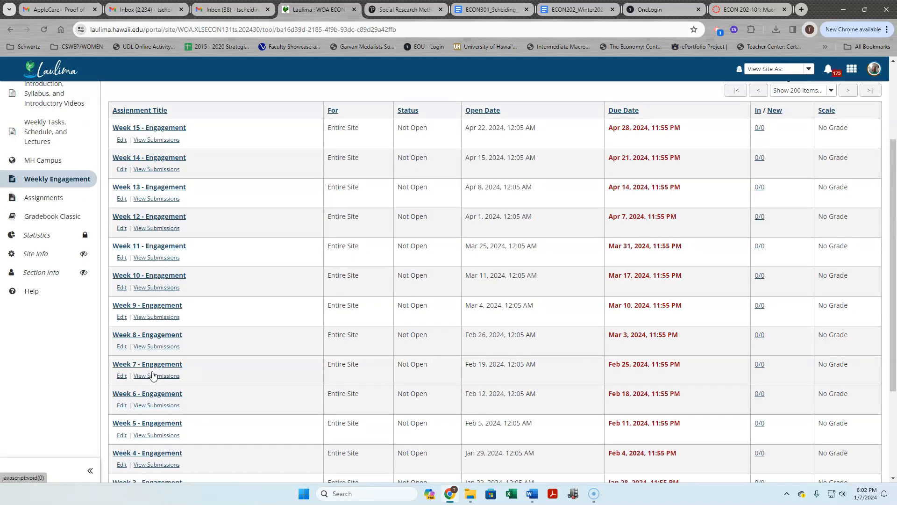
{"action": "scroll", "scroll_direction": "down", "scroll_amount": 3}
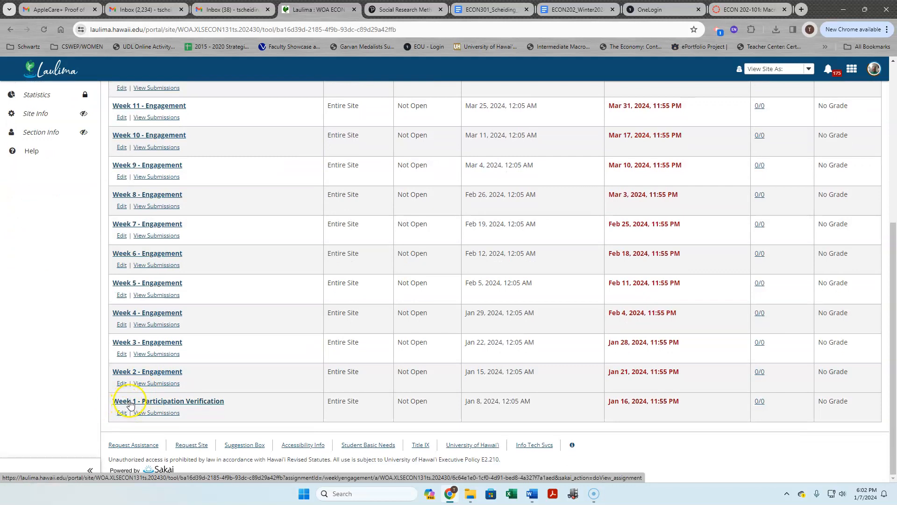
{"action": "mouse_move", "coordinate": [132, 404]}
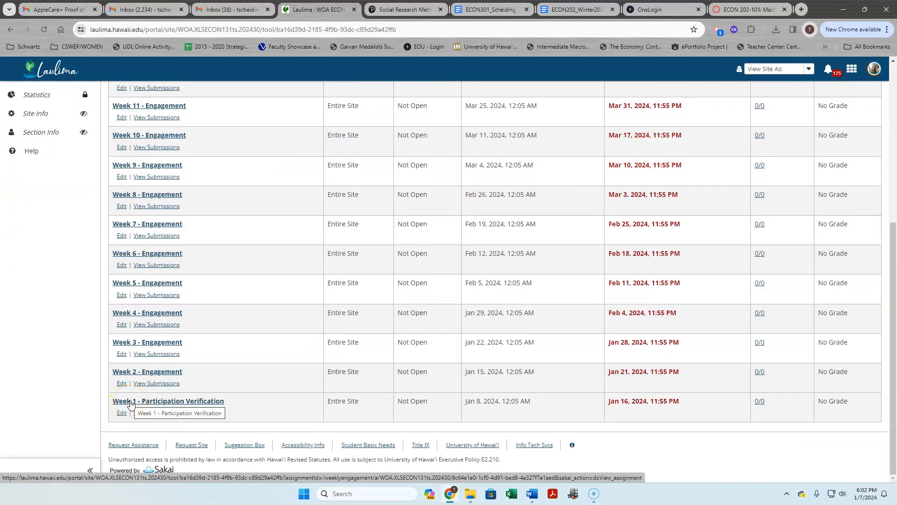
{"action": "mouse_move", "coordinate": [228, 403]}
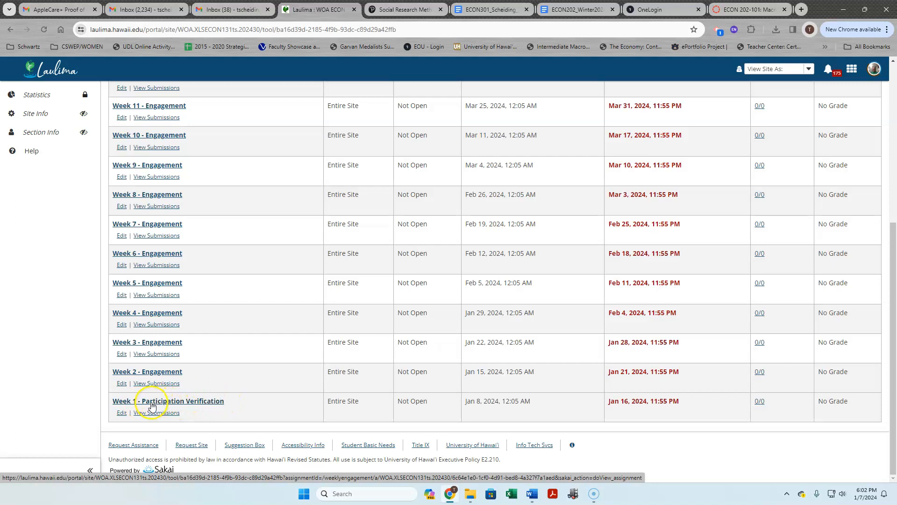
{"action": "mouse_move", "coordinate": [152, 403]}
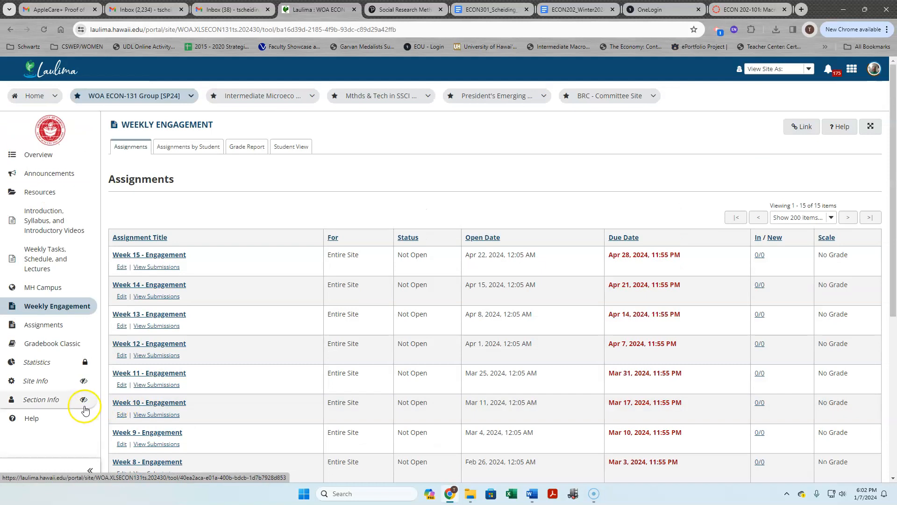
{"action": "mouse_move", "coordinate": [121, 391]}
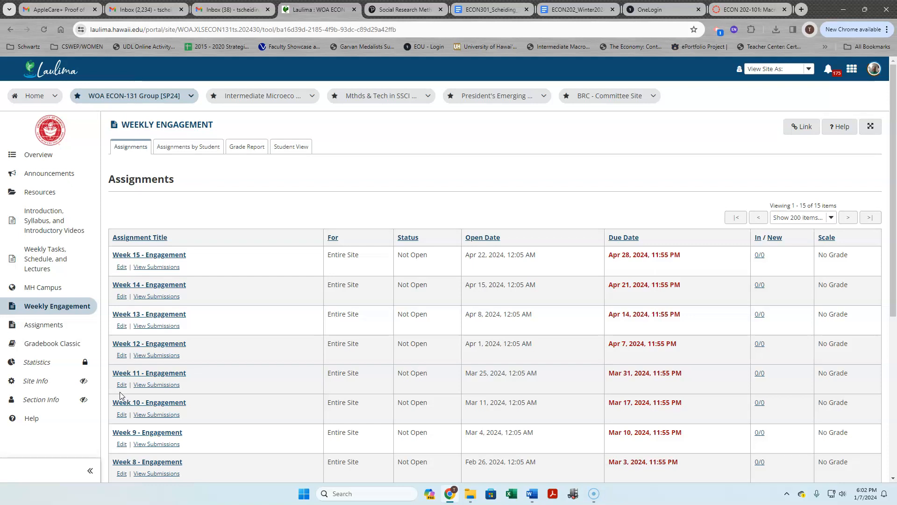
{"action": "mouse_move", "coordinate": [43, 287]}
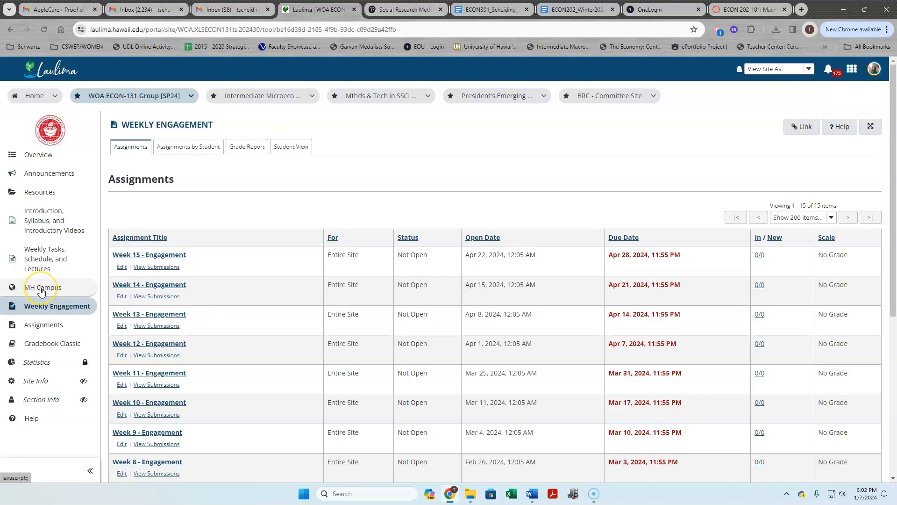
{"action": "mouse_move", "coordinate": [42, 291]}
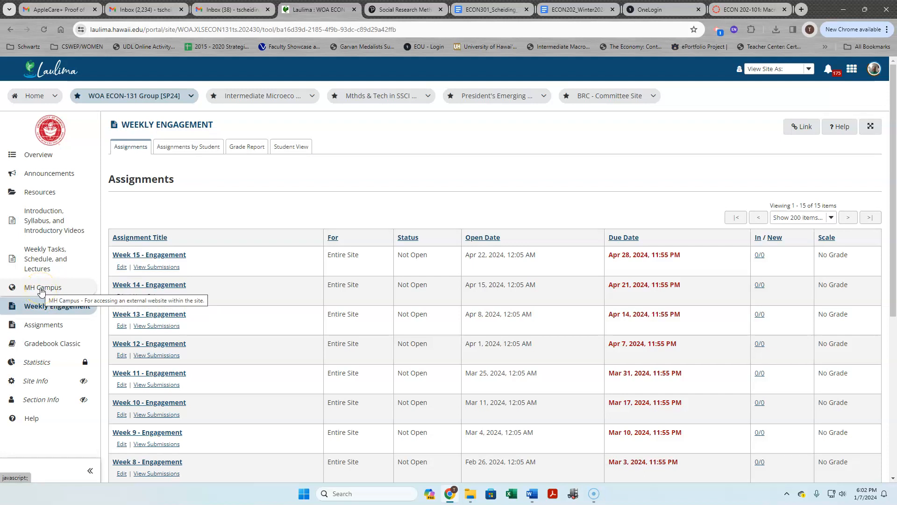
Step: Launch McGraw-Hill Campus from the sidebar to reach My Courses with the WOA ECON-131 textbook
{"action": "left_click", "coordinate": [43, 287]}
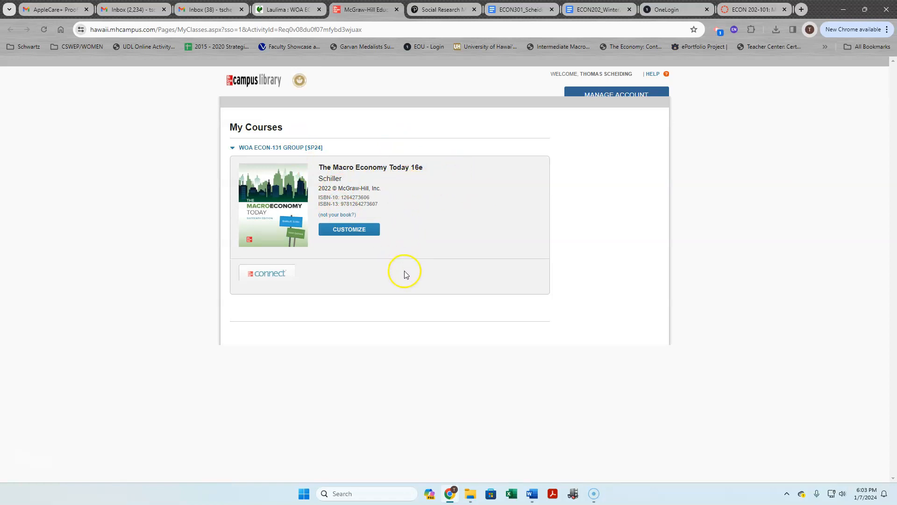
{"action": "mouse_move", "coordinate": [505, 106]}
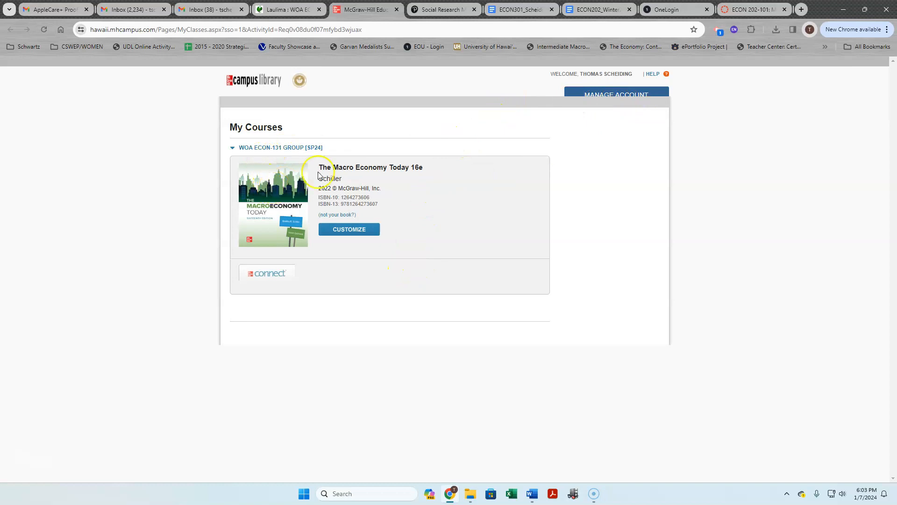
{"action": "mouse_move", "coordinate": [466, 180]}
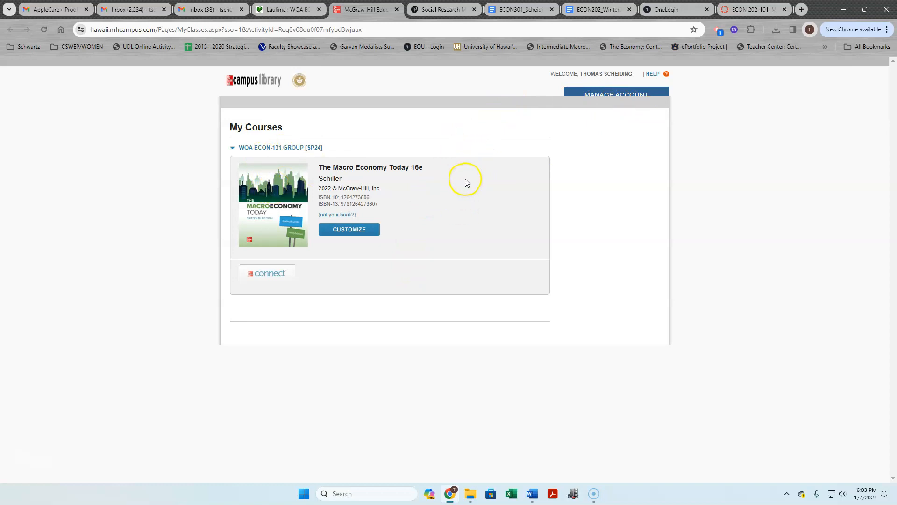
{"action": "mouse_move", "coordinate": [452, 236]}
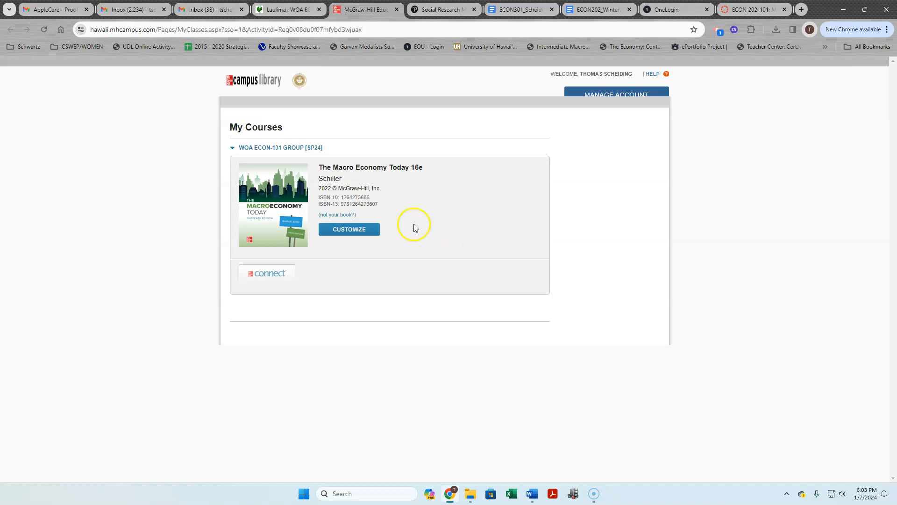
{"action": "mouse_move", "coordinate": [480, 198]}
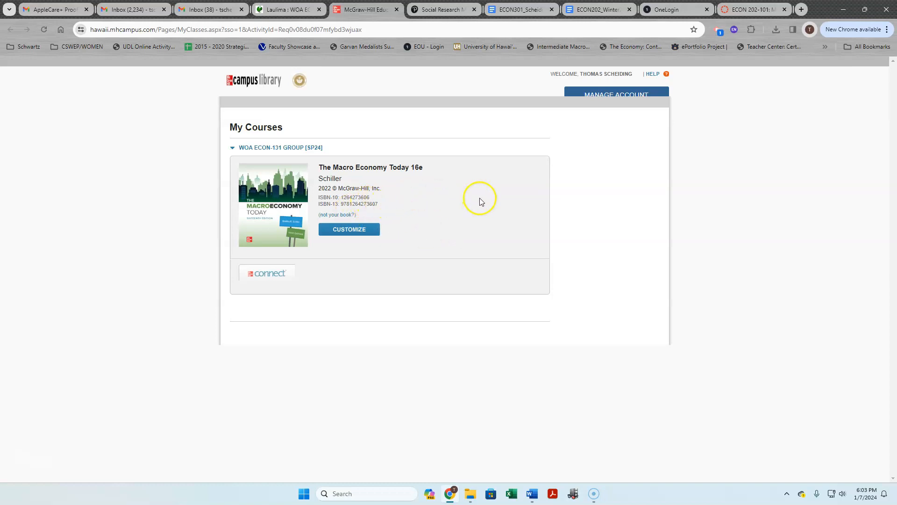
{"action": "mouse_move", "coordinate": [384, 244]}
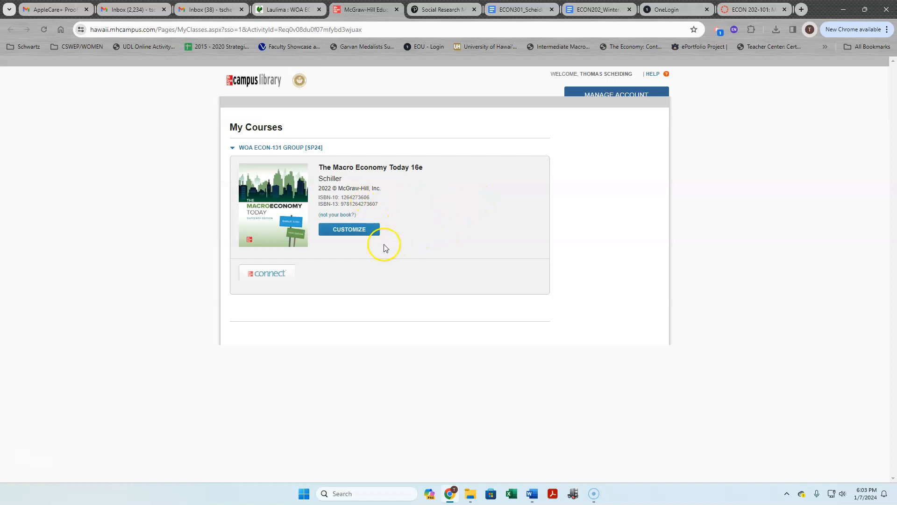
{"action": "mouse_move", "coordinate": [383, 238]}
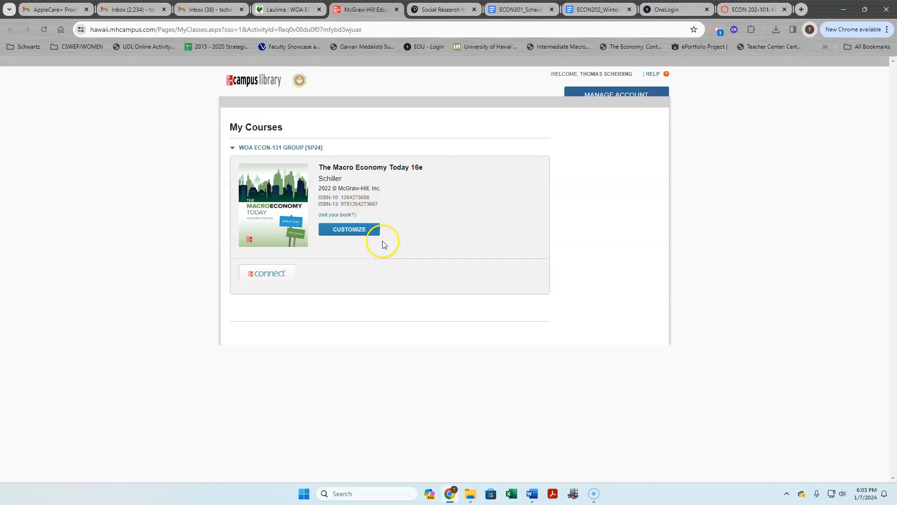
{"action": "mouse_move", "coordinate": [404, 226]}
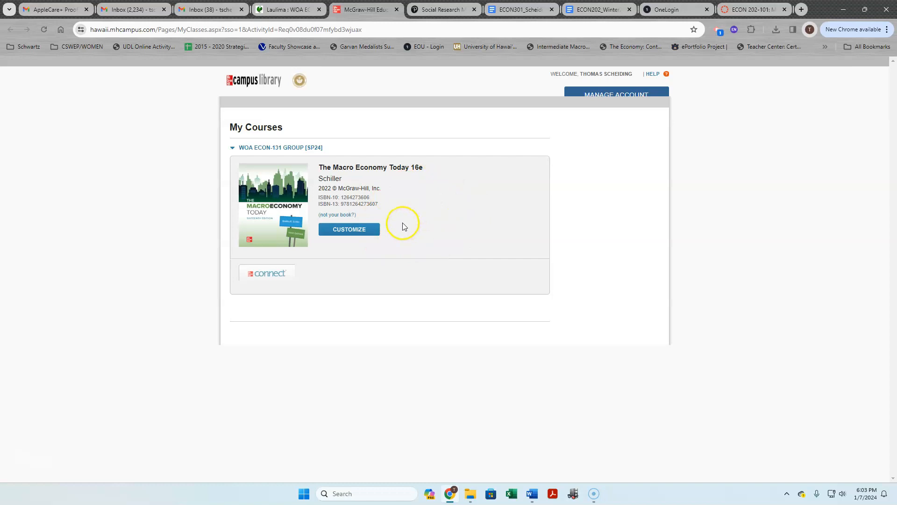
{"action": "mouse_move", "coordinate": [407, 221]}
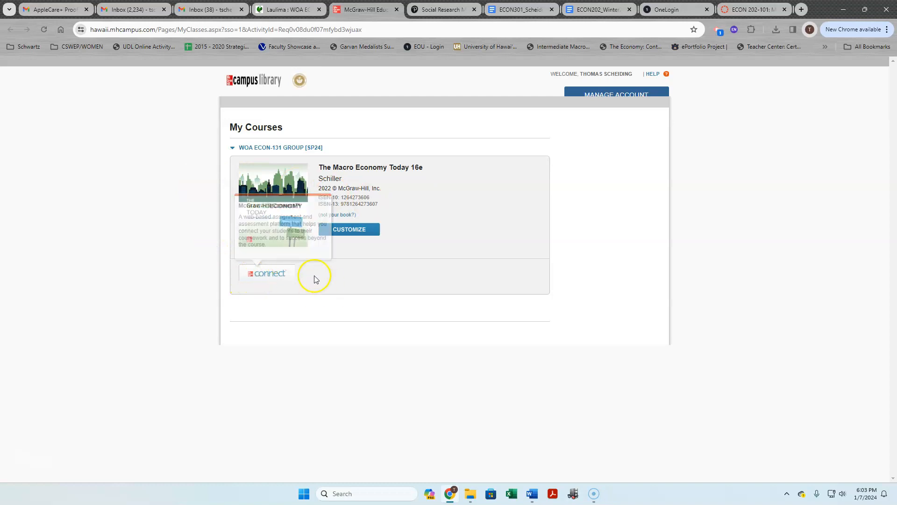
{"action": "mouse_move", "coordinate": [249, 157]}
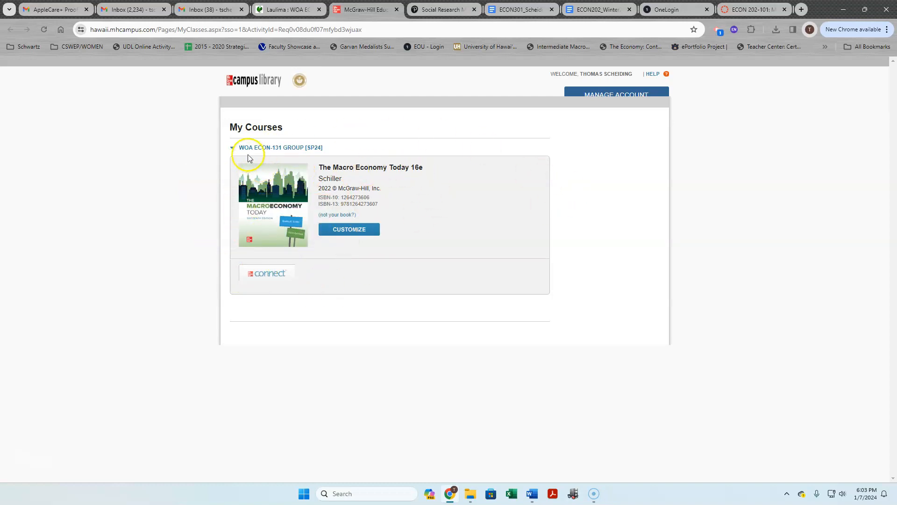
{"action": "mouse_move", "coordinate": [262, 154]}
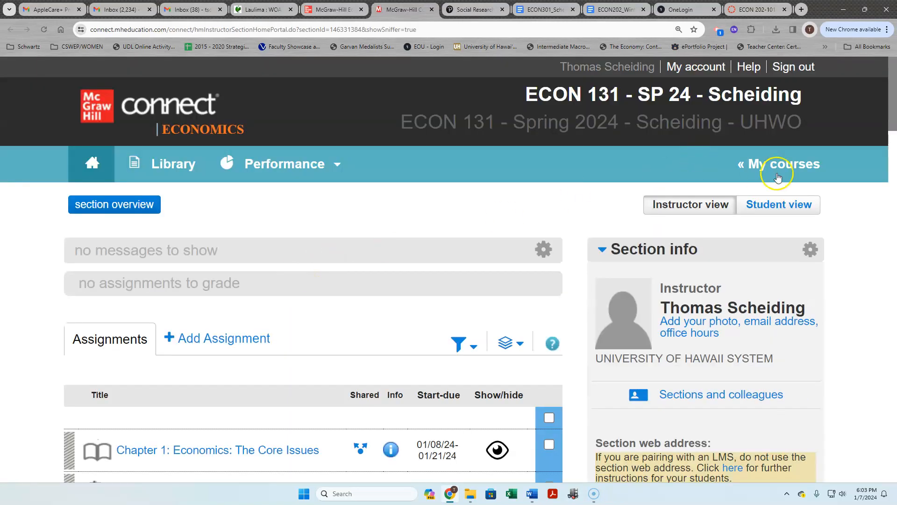
Step: Switch to Student view and review the ECON 131 chapter assignments and quizzes list
{"action": "left_click", "coordinate": [779, 204]}
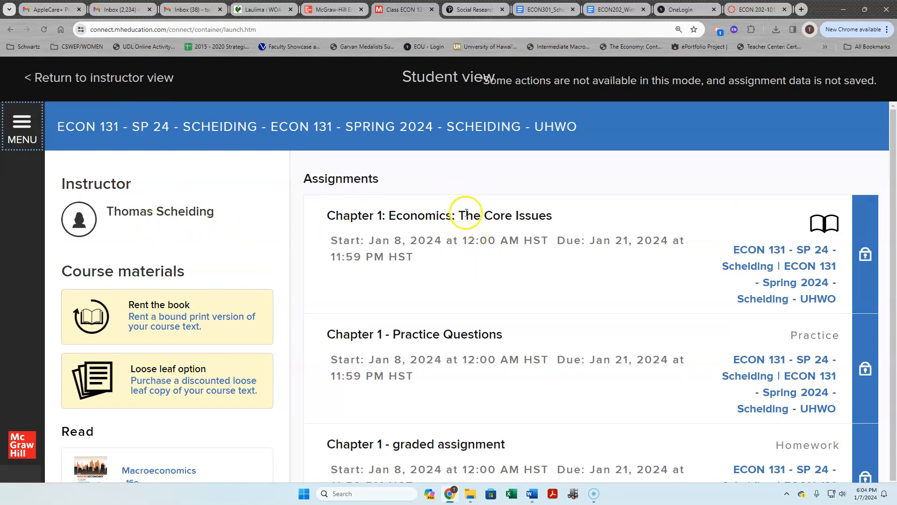
{"action": "scroll", "scroll_direction": "down", "scroll_amount": 3}
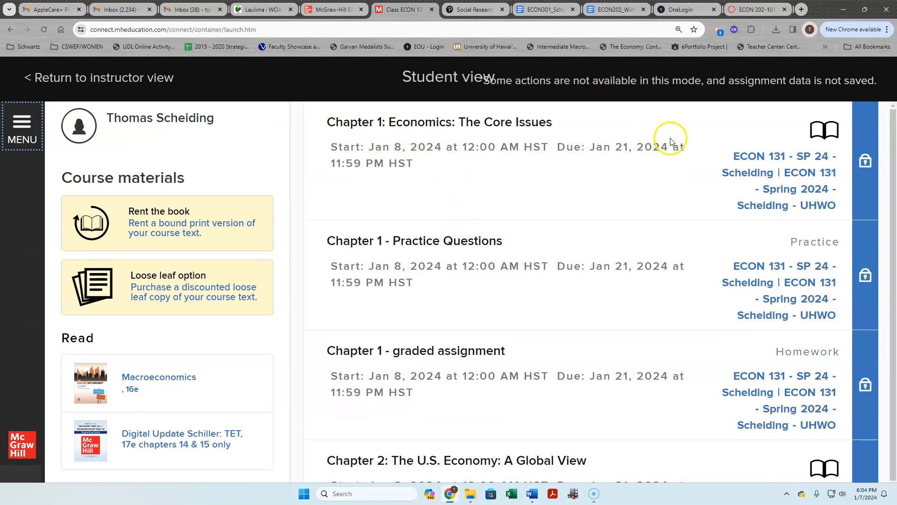
{"action": "mouse_move", "coordinate": [381, 333]}
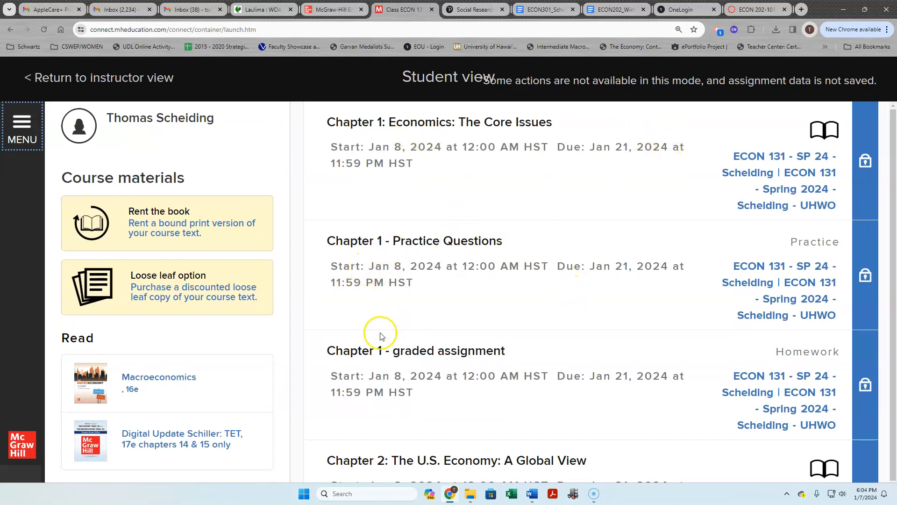
{"action": "scroll", "scroll_direction": "down", "scroll_amount": 3}
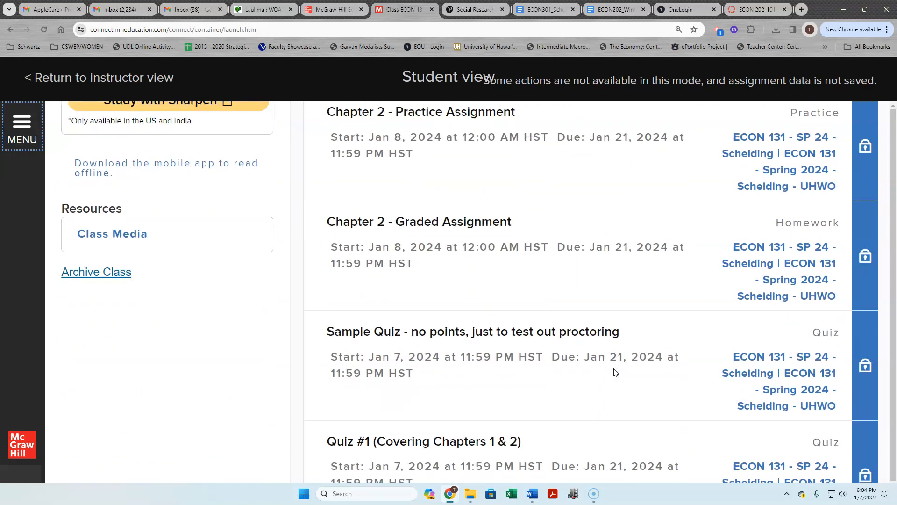
{"action": "scroll", "scroll_direction": "down", "scroll_amount": 3}
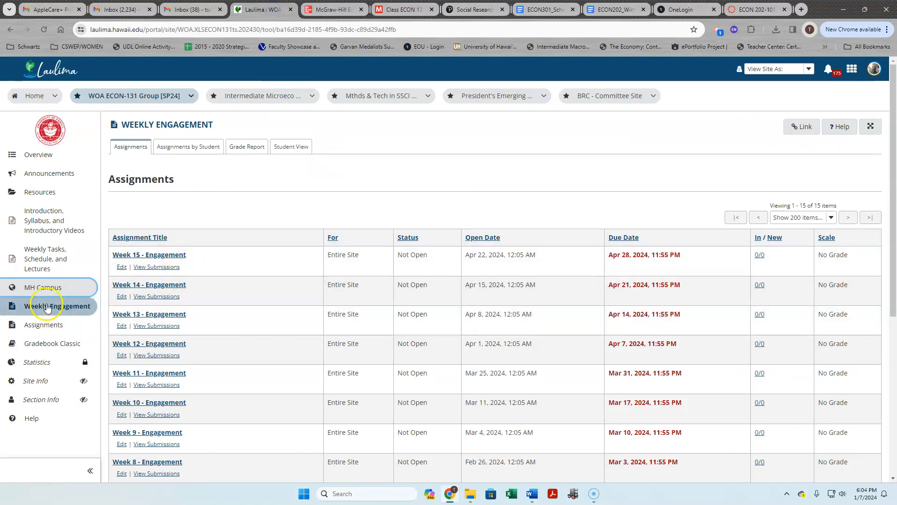
{"action": "mouse_move", "coordinate": [45, 287]}
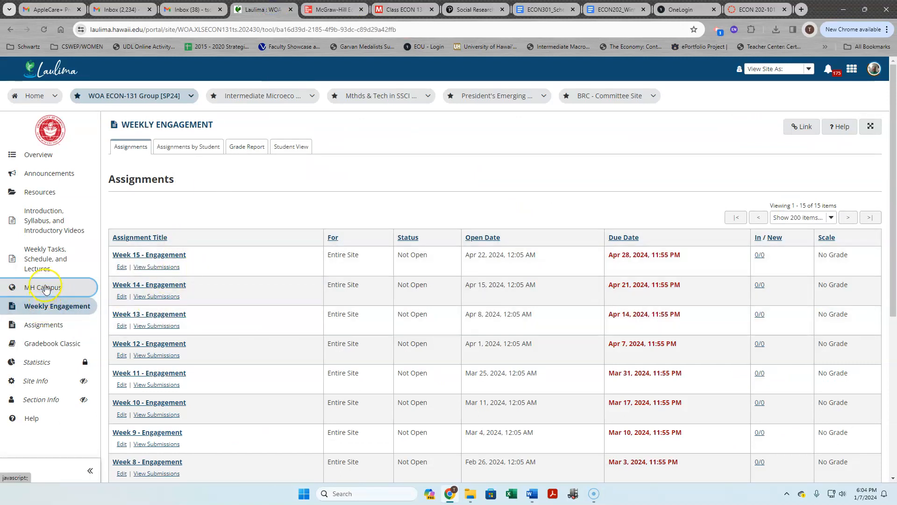
{"action": "mouse_move", "coordinate": [45, 286]}
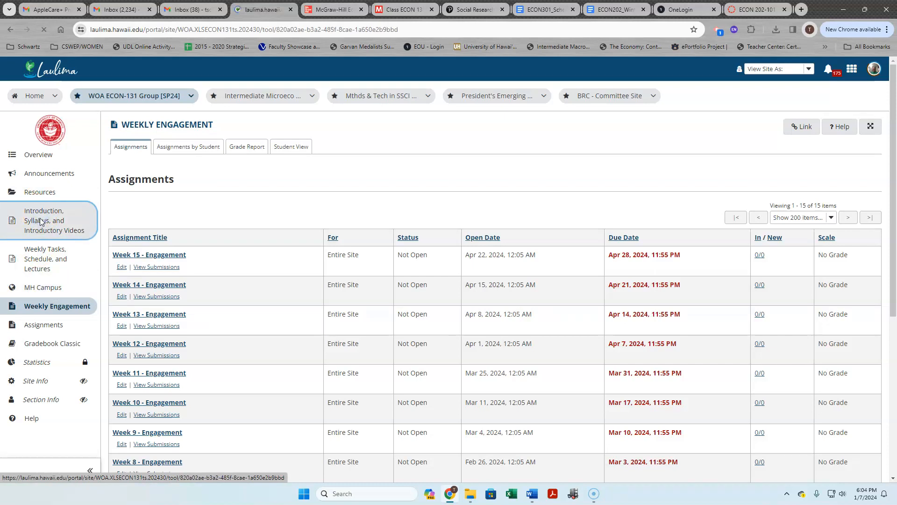
Step: Go to Introduction, Syllabus, and Introductory Videos and reach the Analysis Papers document and video
{"action": "left_click", "coordinate": [45, 219]}
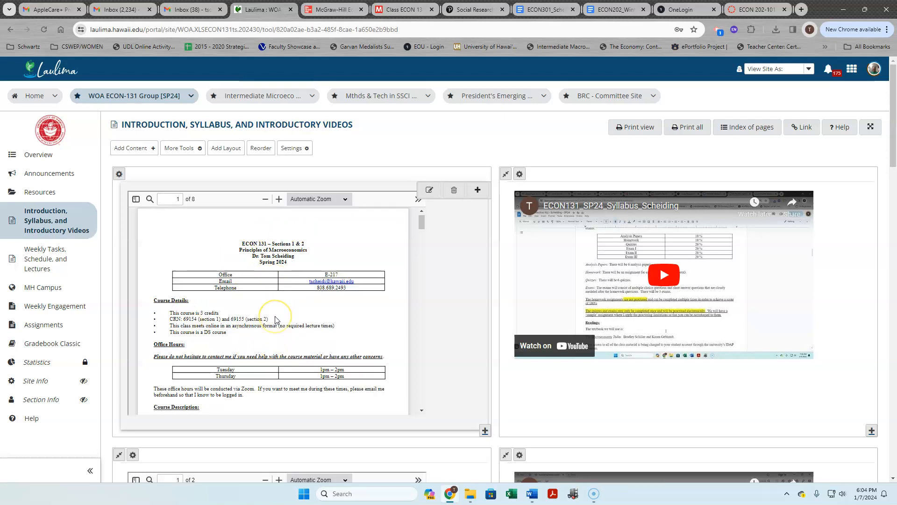
{"action": "scroll", "scroll_direction": "down", "scroll_amount": 3}
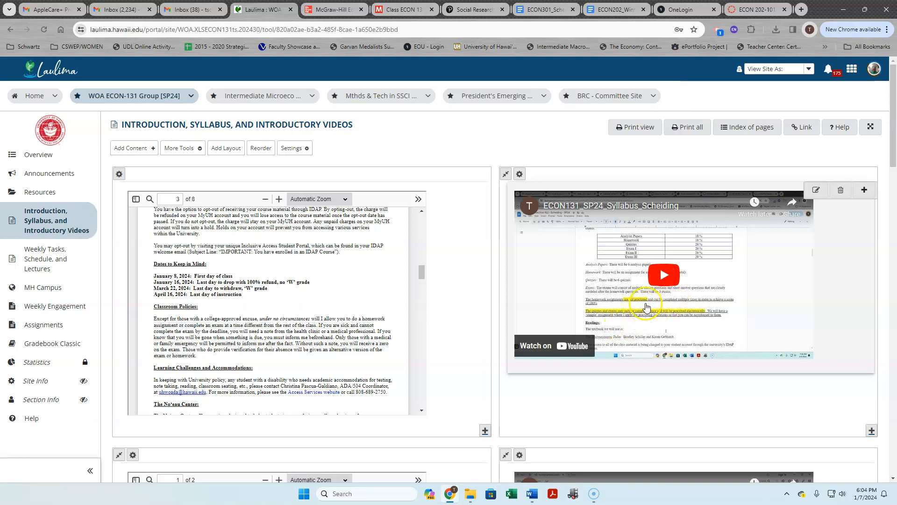
{"action": "mouse_move", "coordinate": [349, 304]}
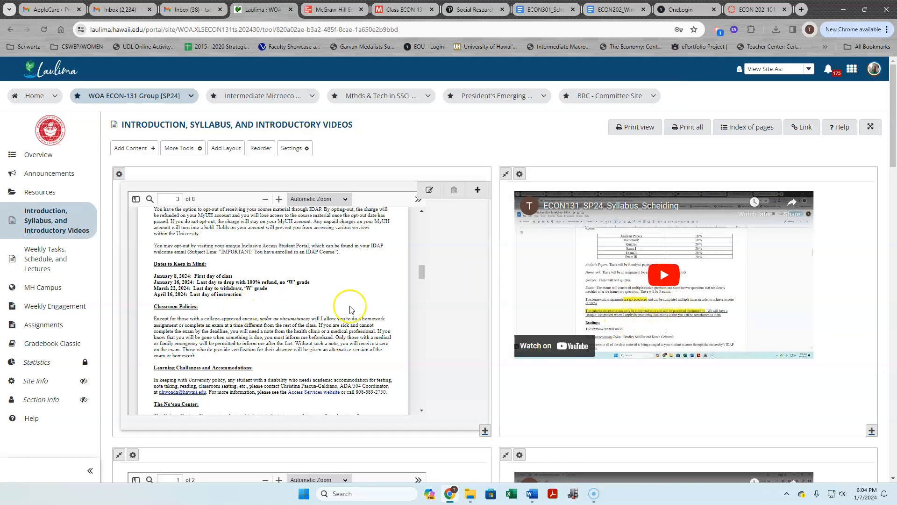
{"action": "mouse_move", "coordinate": [305, 314]}
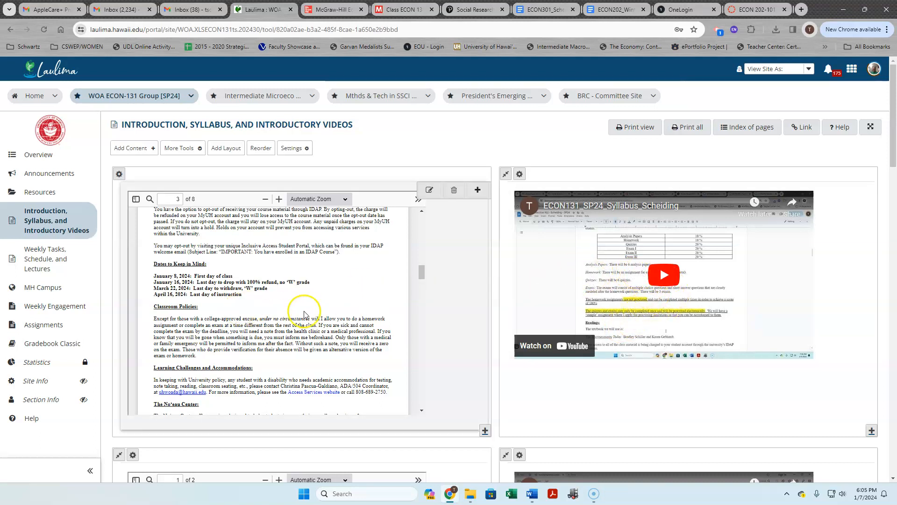
{"action": "scroll", "scroll_direction": "down", "scroll_amount": 3}
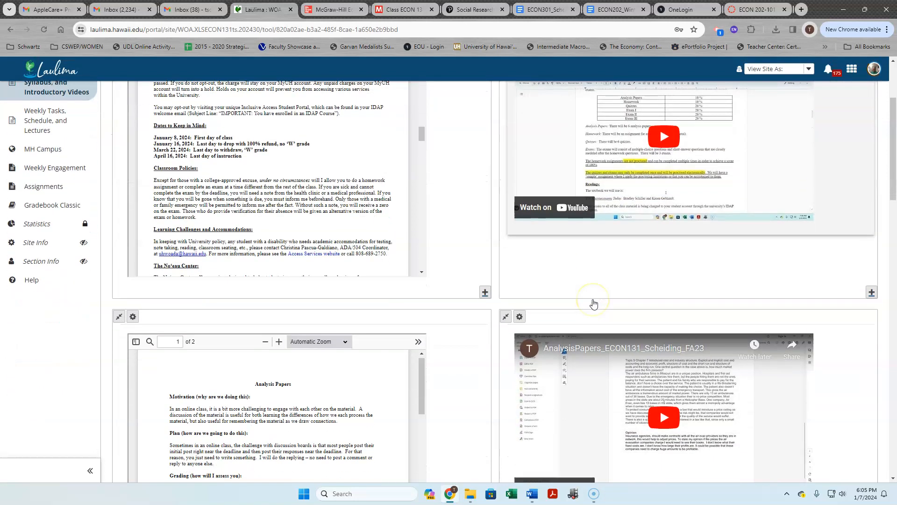
{"action": "scroll", "scroll_direction": "down", "scroll_amount": 3}
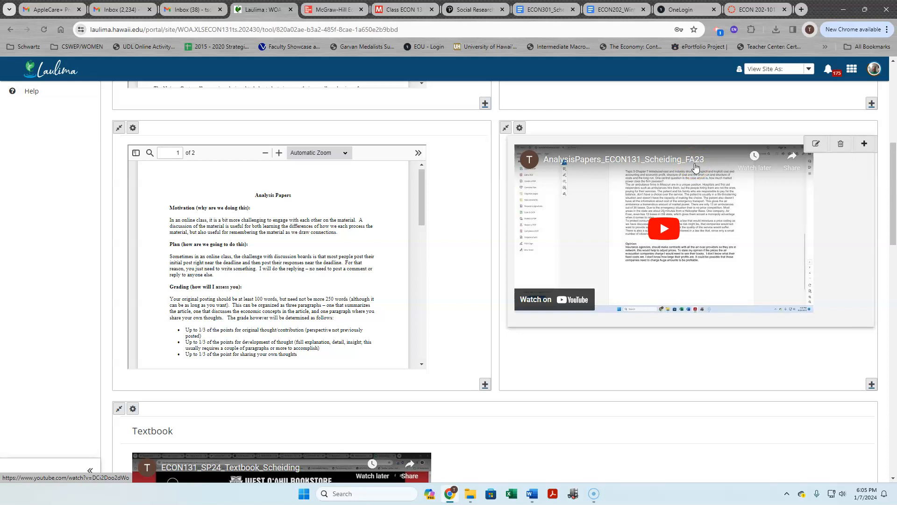
{"action": "scroll", "scroll_direction": "down", "scroll_amount": 3}
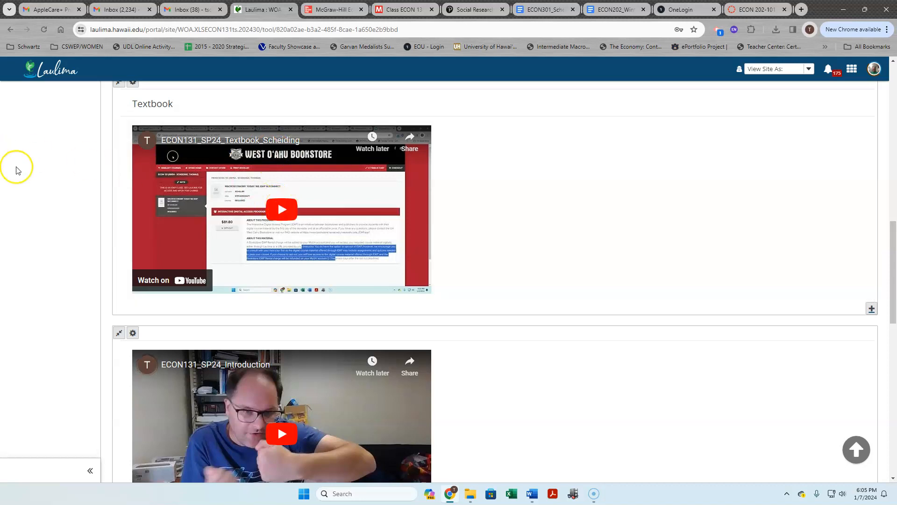
{"action": "mouse_move", "coordinate": [337, 243]}
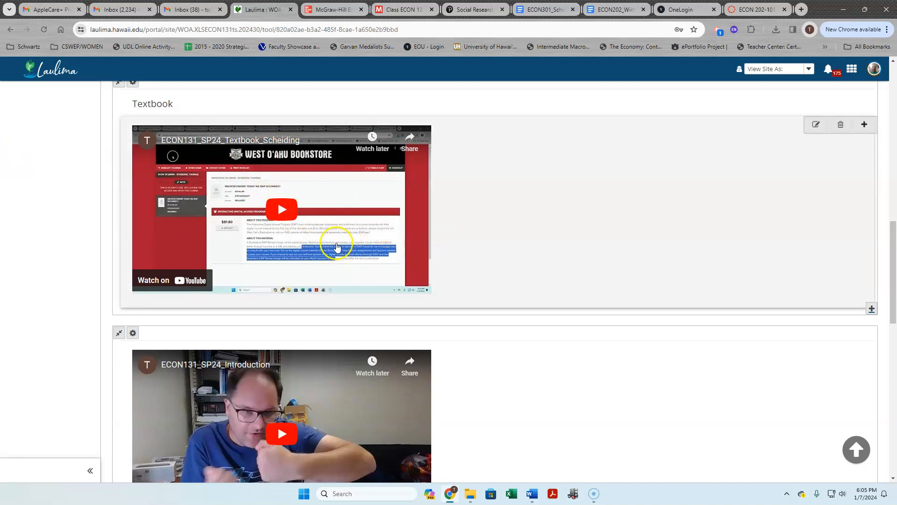
{"action": "mouse_move", "coordinate": [500, 275]}
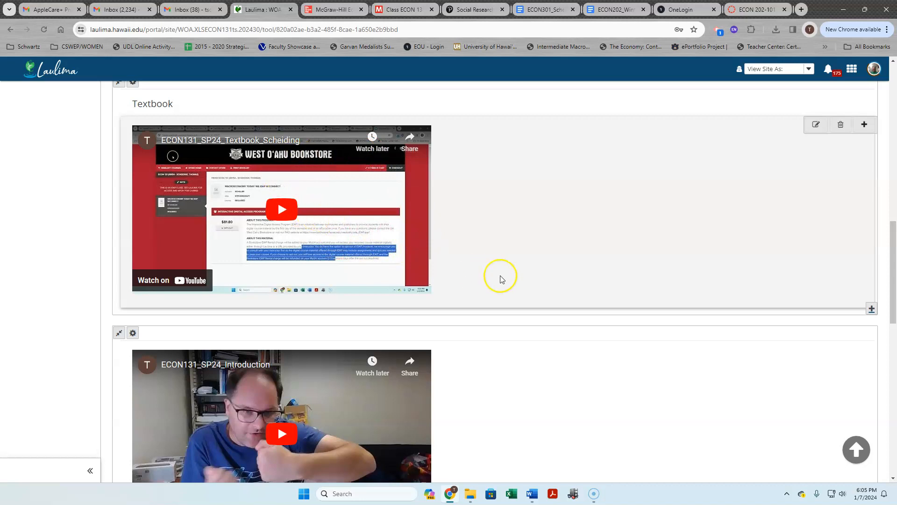
{"action": "scroll", "scroll_direction": "down", "scroll_amount": 3}
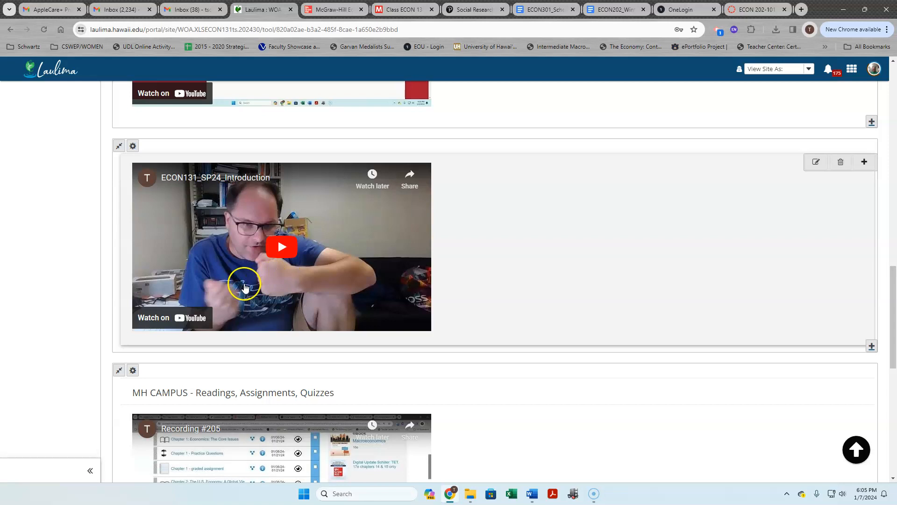
{"action": "mouse_move", "coordinate": [270, 280]}
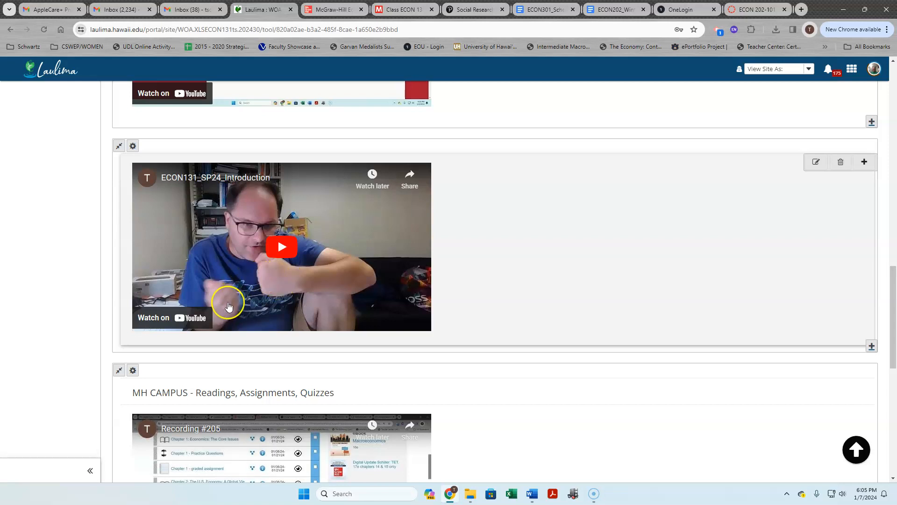
{"action": "mouse_move", "coordinate": [227, 311]}
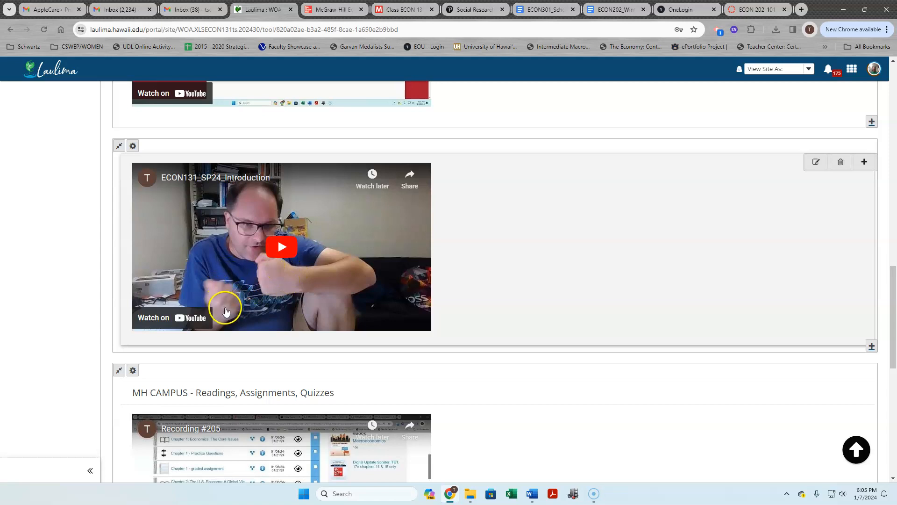
{"action": "mouse_move", "coordinate": [252, 267]}
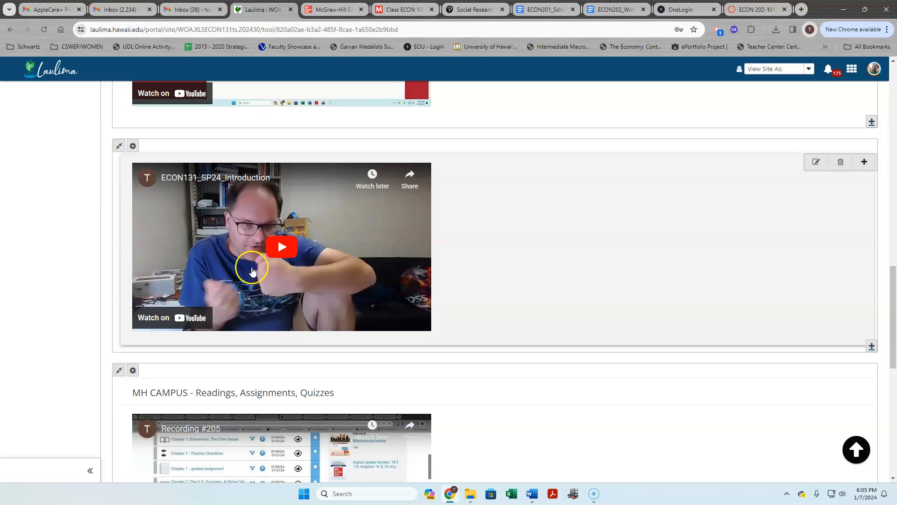
{"action": "mouse_move", "coordinate": [211, 295]}
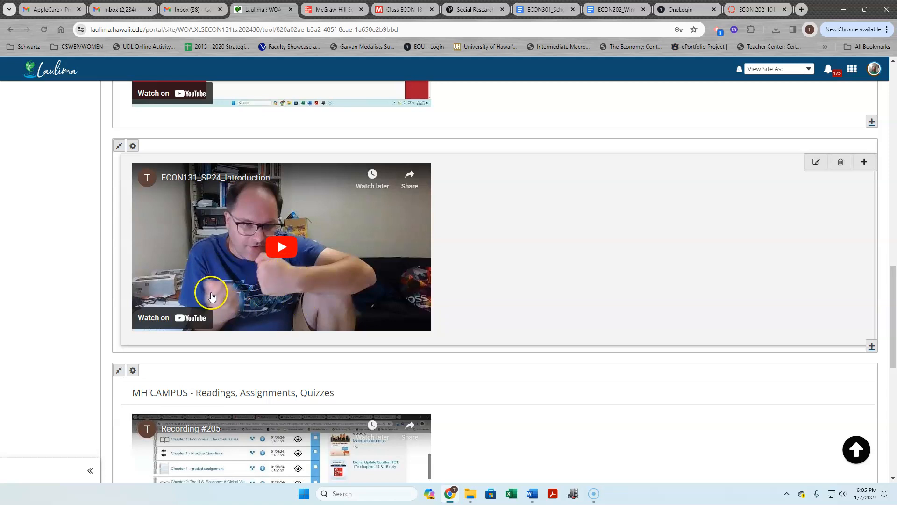
{"action": "mouse_move", "coordinate": [284, 279]}
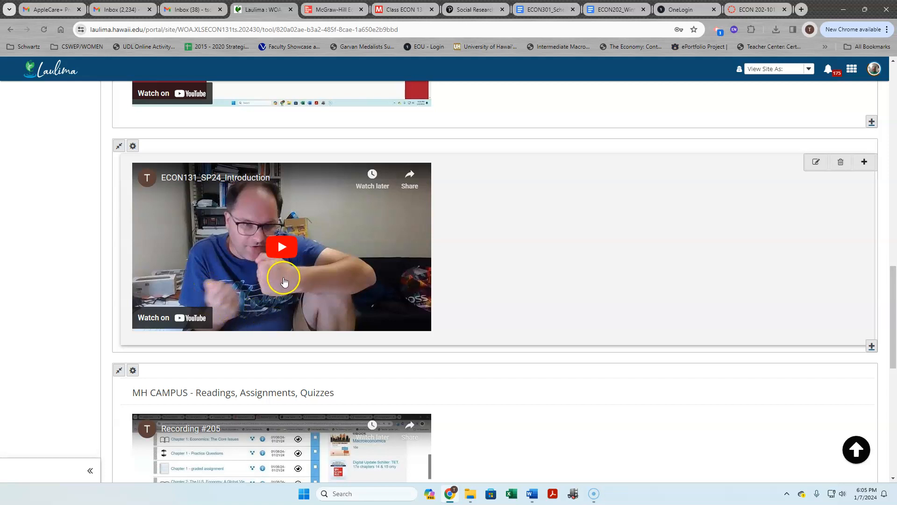
{"action": "mouse_move", "coordinate": [257, 287]}
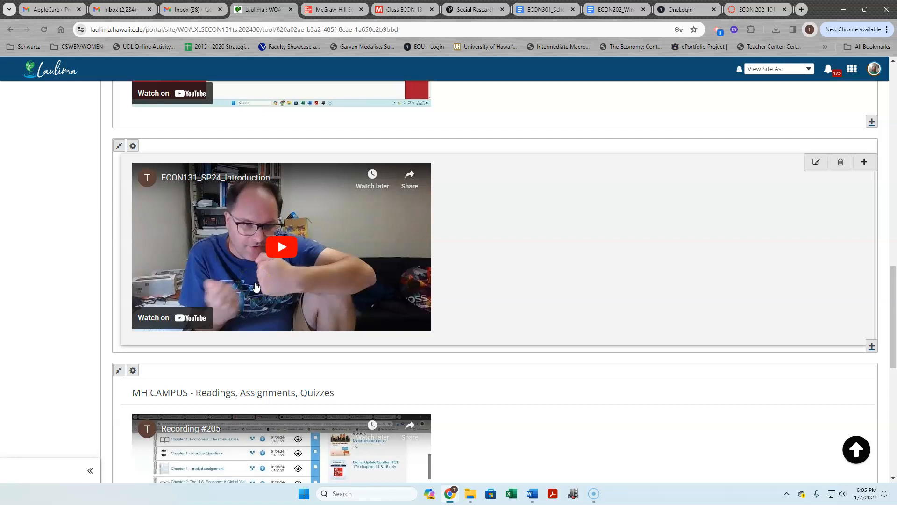
{"action": "scroll", "scroll_direction": "down", "scroll_amount": 3}
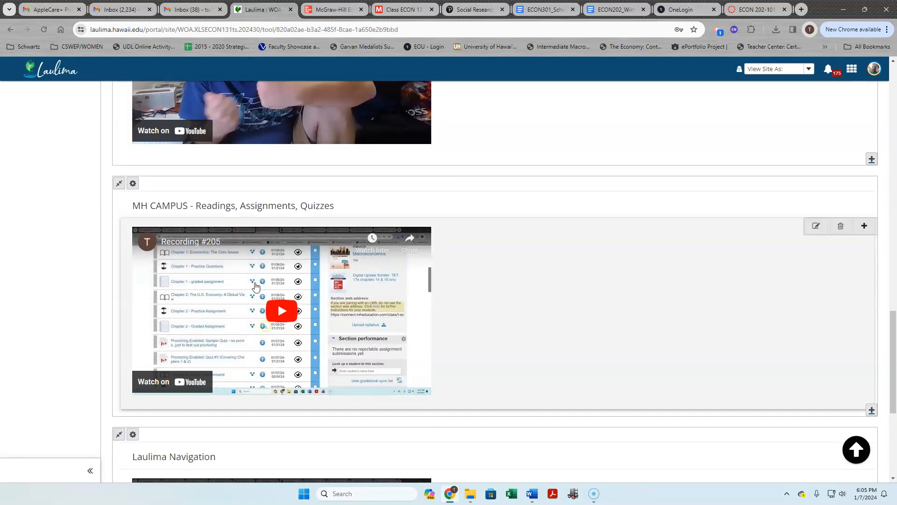
{"action": "scroll", "scroll_direction": "down", "scroll_amount": 3}
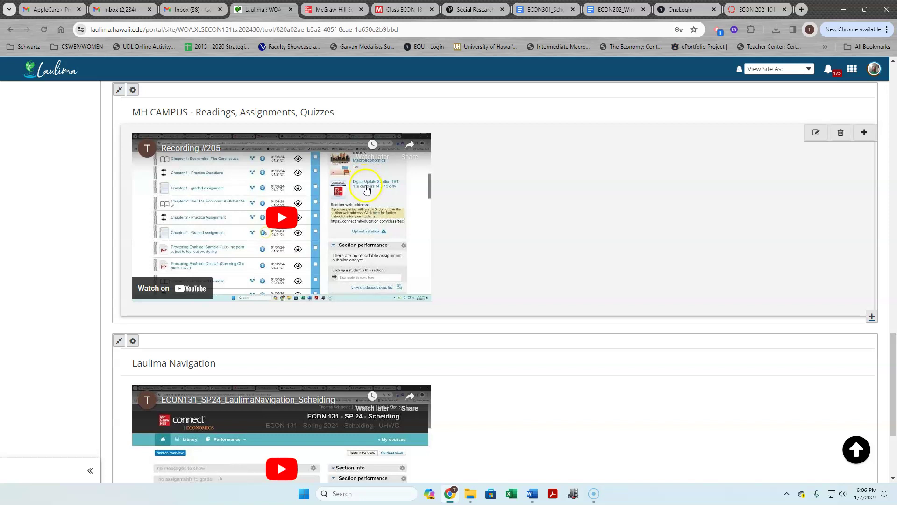
{"action": "mouse_move", "coordinate": [367, 191]}
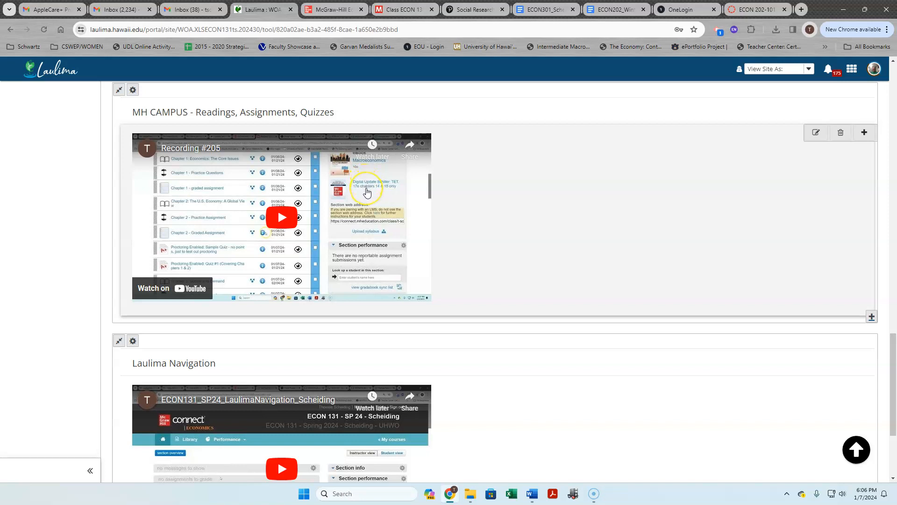
{"action": "scroll", "scroll_direction": "down", "scroll_amount": 3}
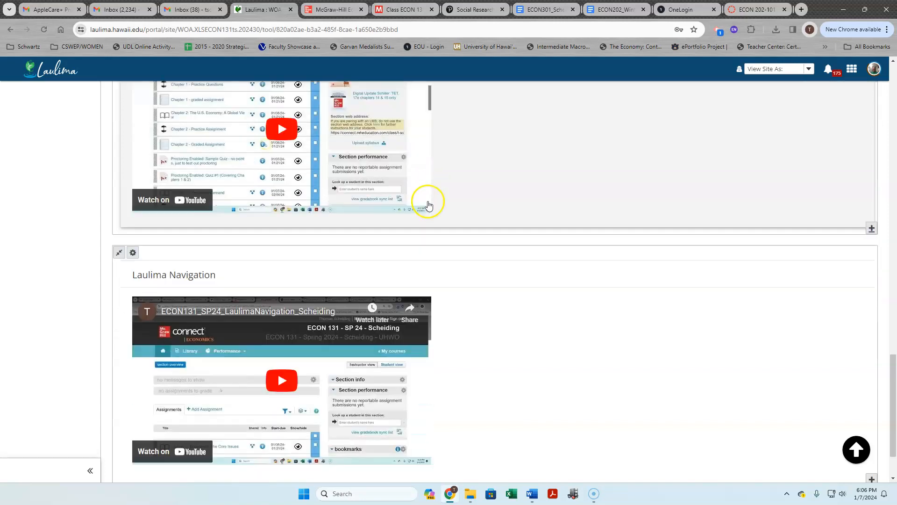
{"action": "scroll", "scroll_direction": "down", "scroll_amount": 3}
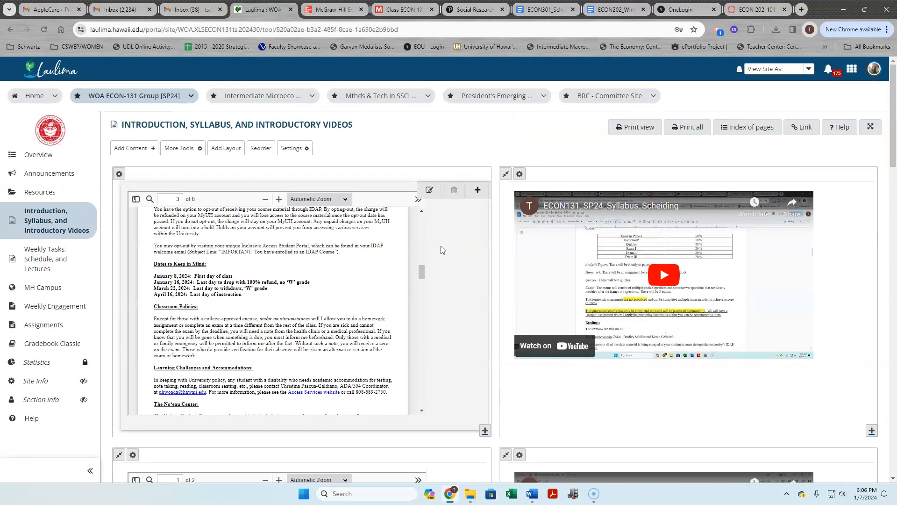
{"action": "mouse_move", "coordinate": [451, 234]}
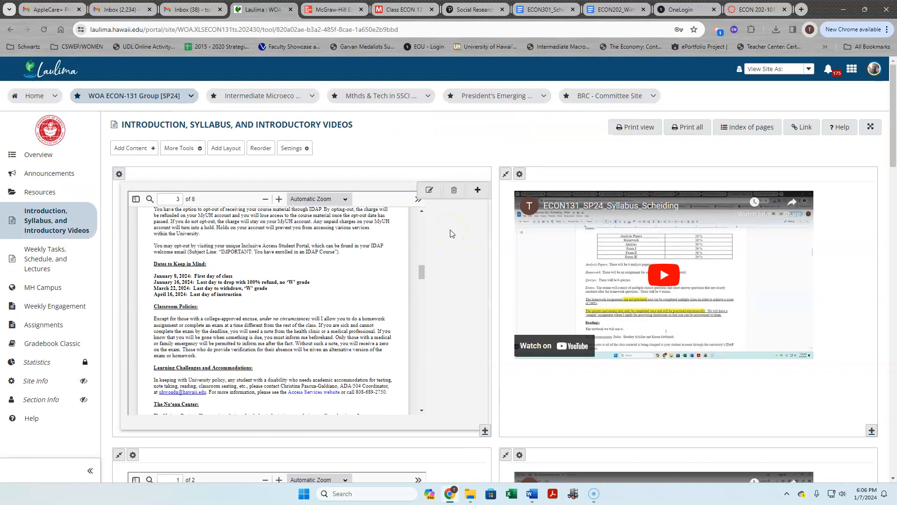
{"action": "mouse_move", "coordinate": [414, 232]}
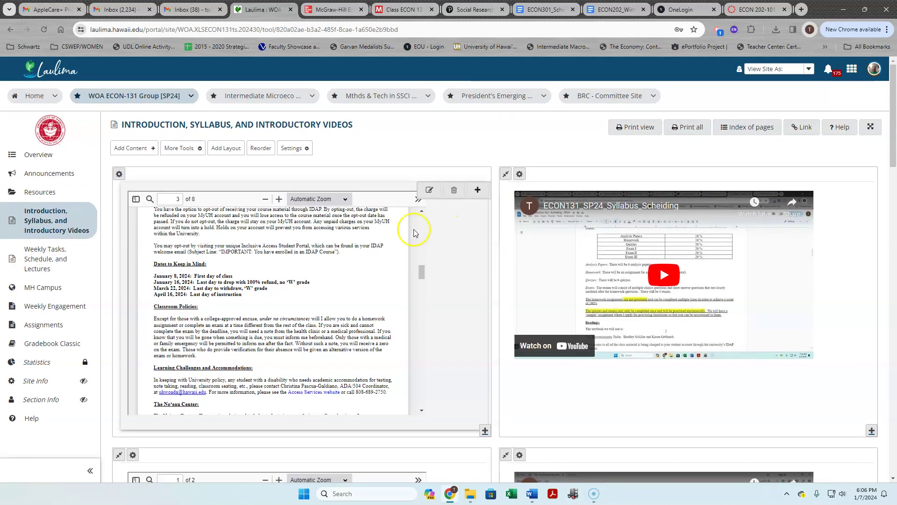
Step: Go to Weekly Tasks, Schedule, and Lectures and select the Week 1 & 2 (January 8 - 21) checklist
{"action": "left_click", "coordinate": [45, 258]}
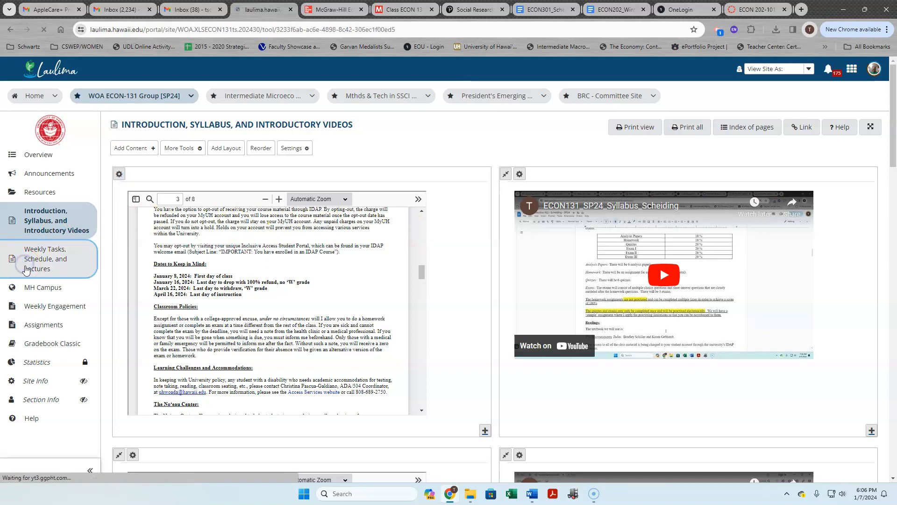
{"action": "left_click", "coordinate": [45, 258]}
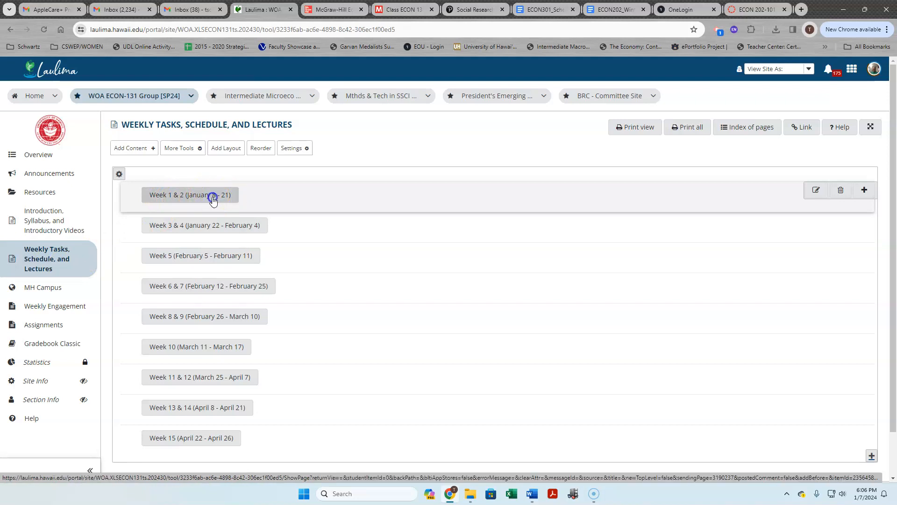
{"action": "left_click", "coordinate": [212, 195]}
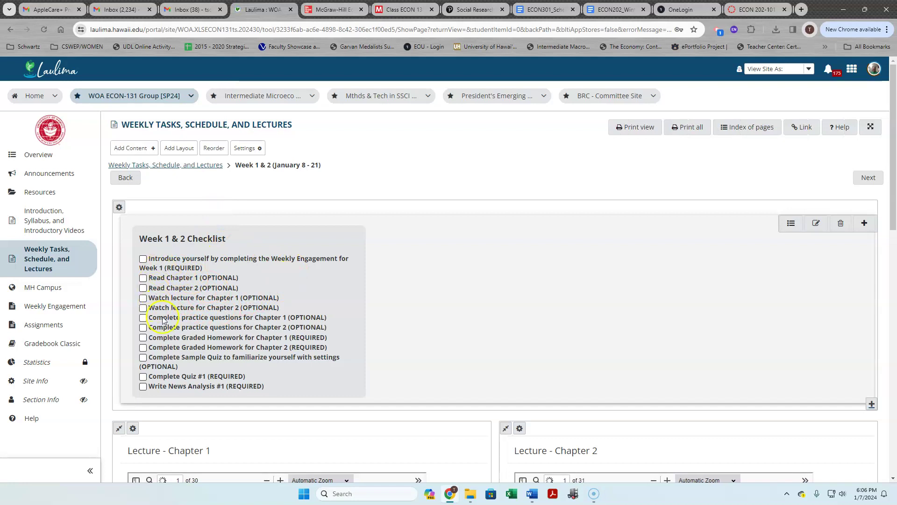
{"action": "mouse_move", "coordinate": [185, 271]}
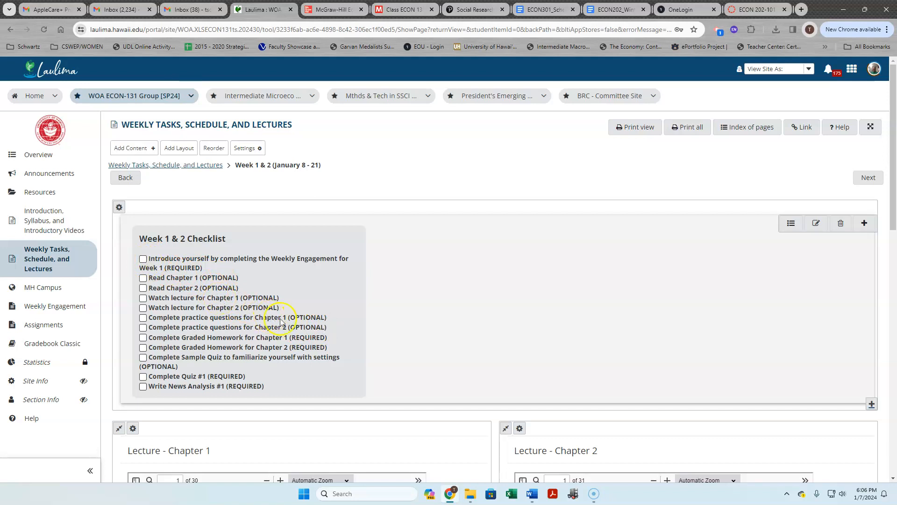
{"action": "scroll", "scroll_direction": "down", "scroll_amount": 3}
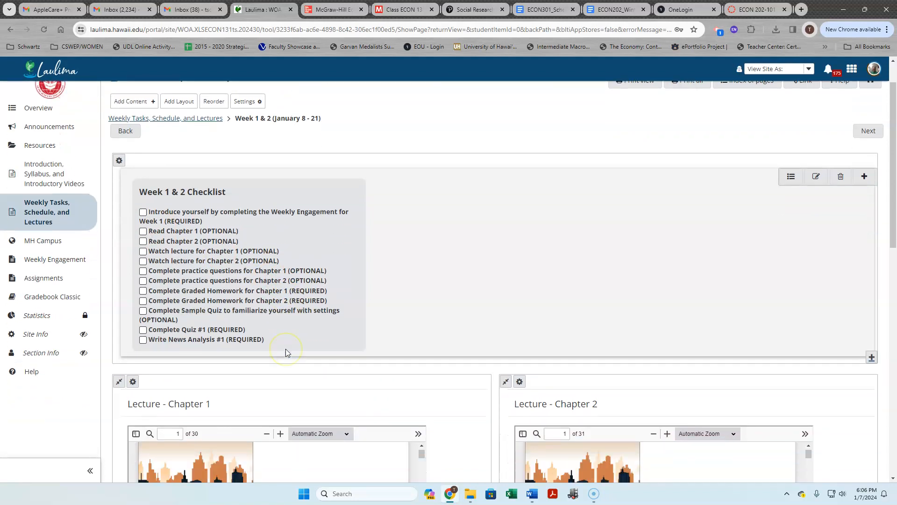
{"action": "scroll", "scroll_direction": "down", "scroll_amount": 3}
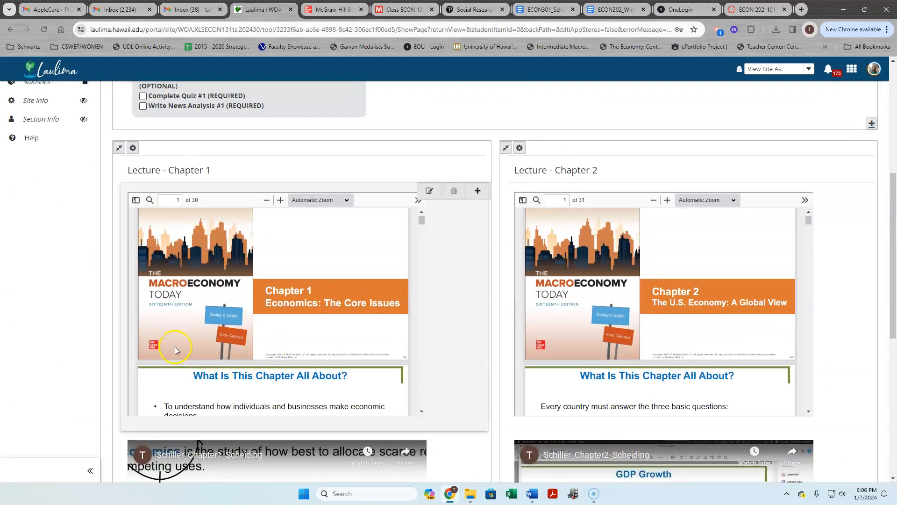
{"action": "mouse_move", "coordinate": [324, 353]}
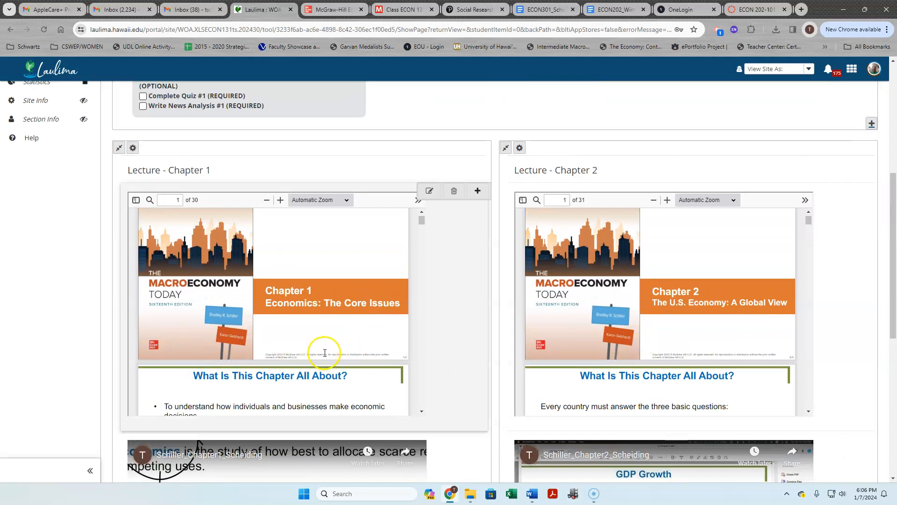
{"action": "scroll", "scroll_direction": "down", "scroll_amount": 3}
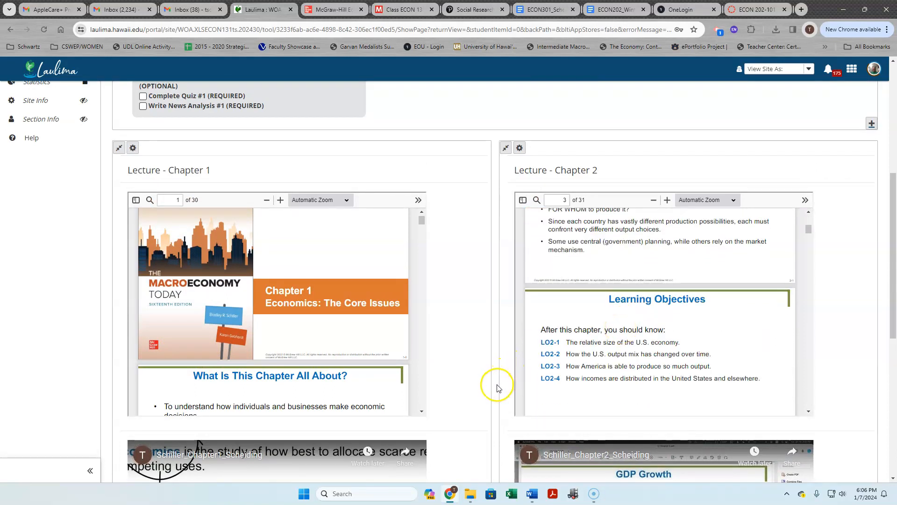
{"action": "scroll", "scroll_direction": "down", "scroll_amount": 3}
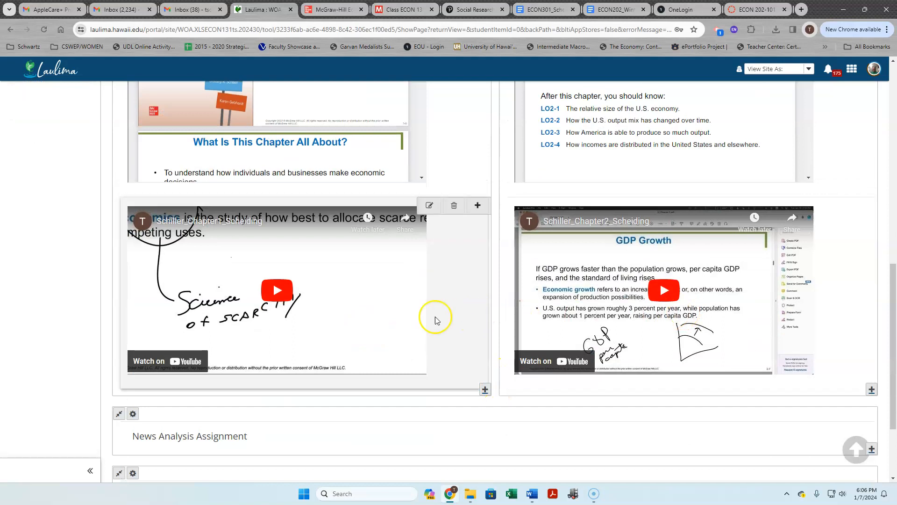
{"action": "scroll", "scroll_direction": "down", "scroll_amount": 3}
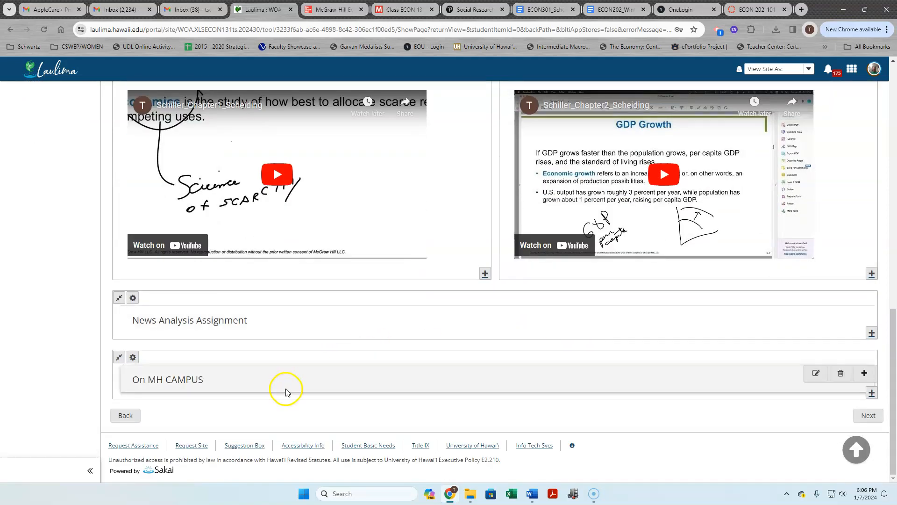
{"action": "mouse_move", "coordinate": [255, 320]}
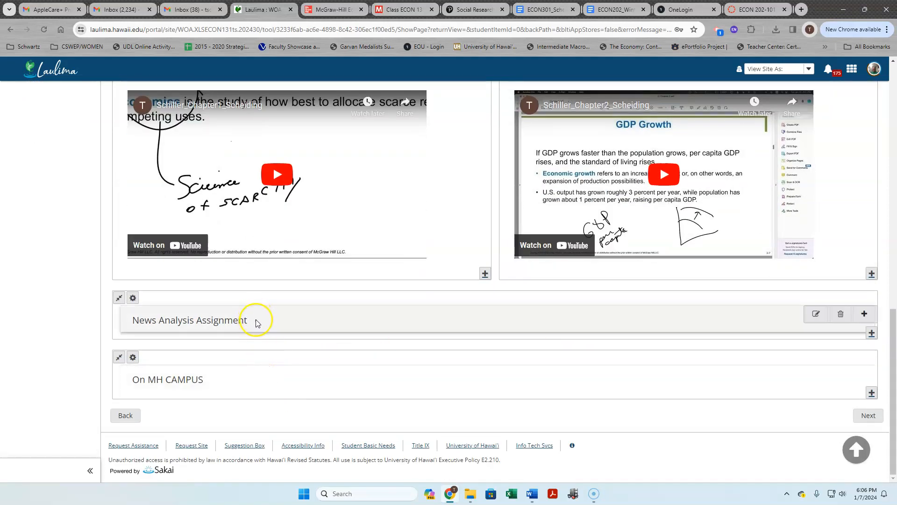
{"action": "mouse_move", "coordinate": [263, 380]}
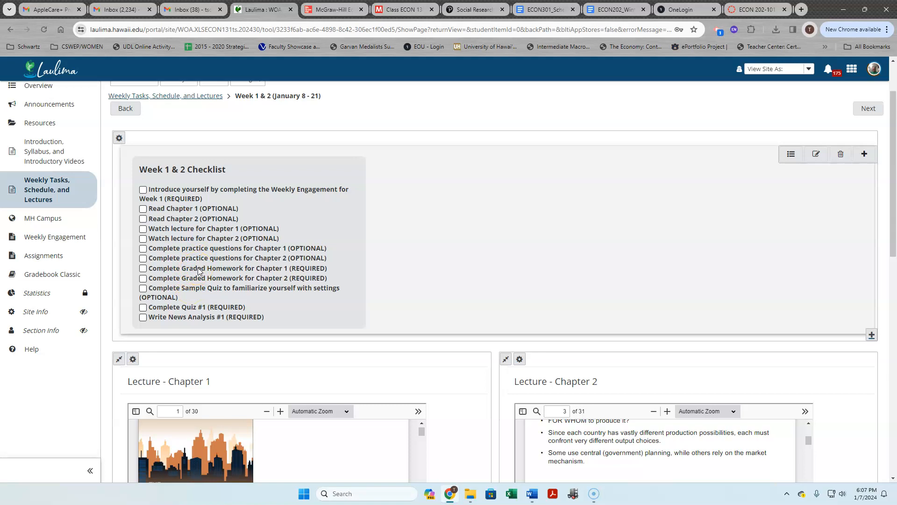
{"action": "mouse_move", "coordinate": [201, 272]}
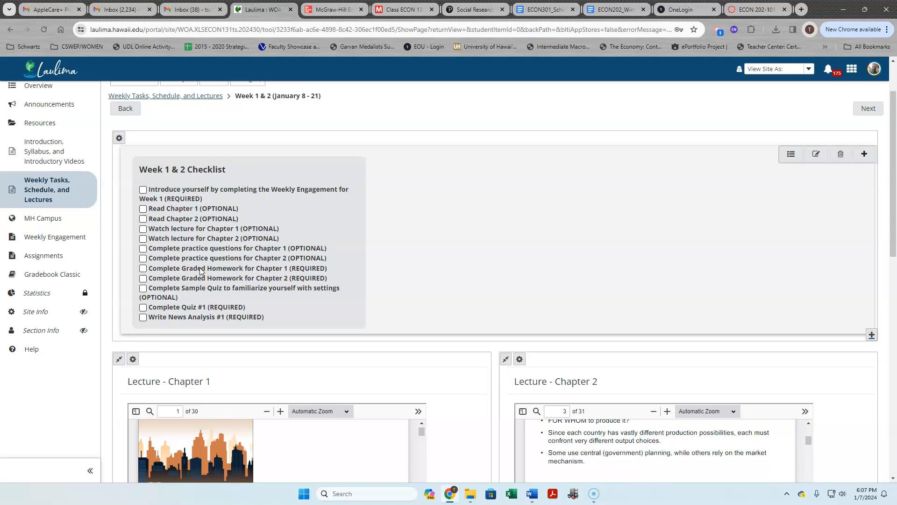